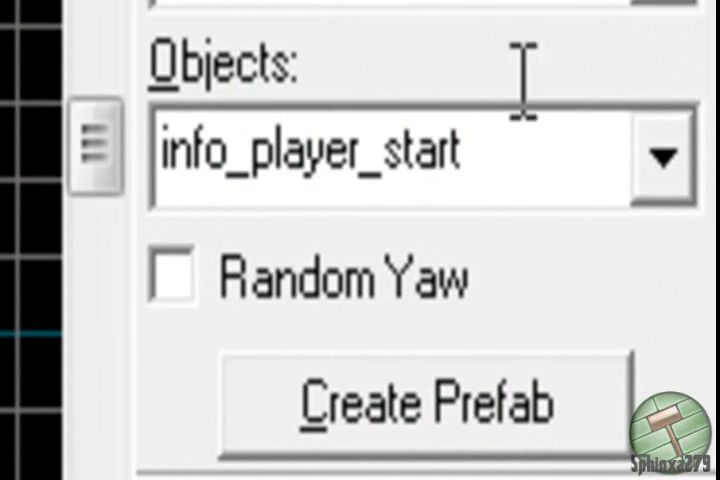
# Search the Entity tool's objects for 'env' to place an env_projectedtexture entity
pyautogui.write('env_projectedtexture')
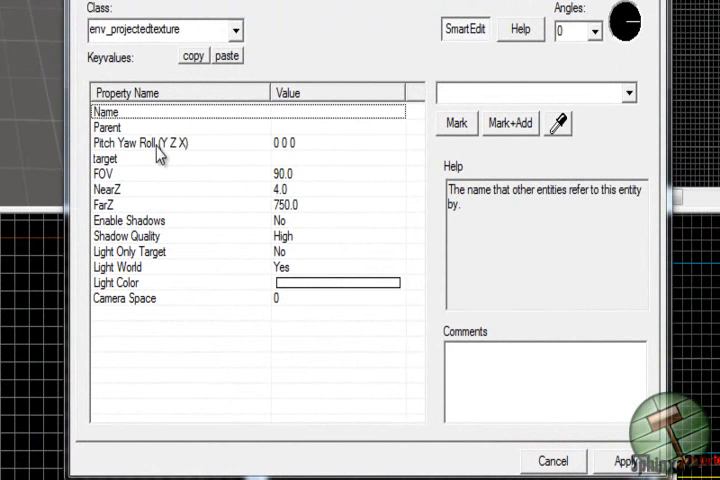
# Set the light's Angles preset to Down, enable shadows, and check its field of view
pyautogui.click(145, 142)
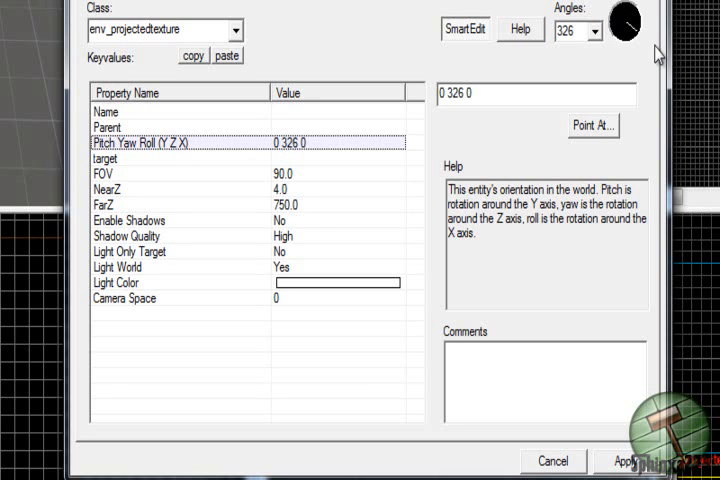
pyautogui.click(598, 25)
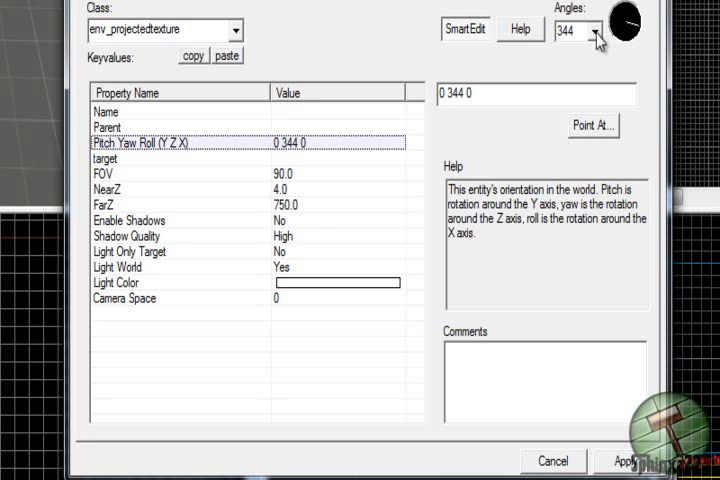
pyautogui.click(593, 32)
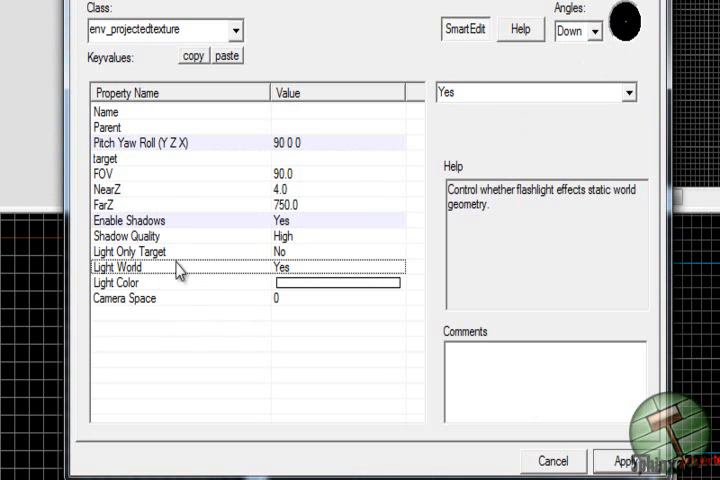
pyautogui.click(102, 204)
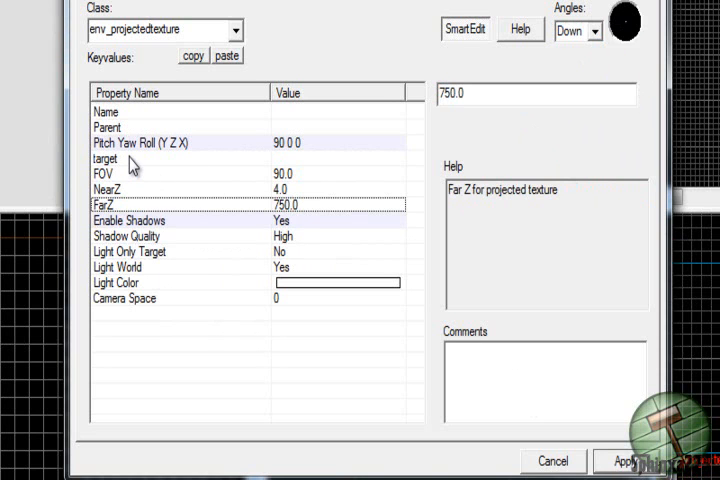
pyautogui.click(106, 173)
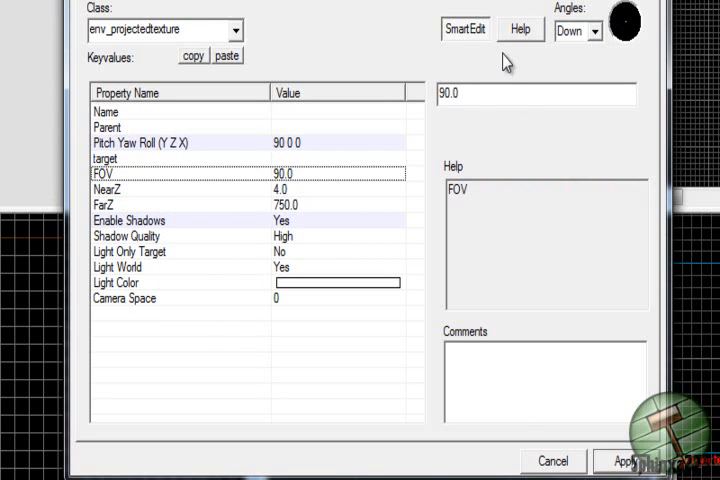
pyautogui.moveTo(473, 87)
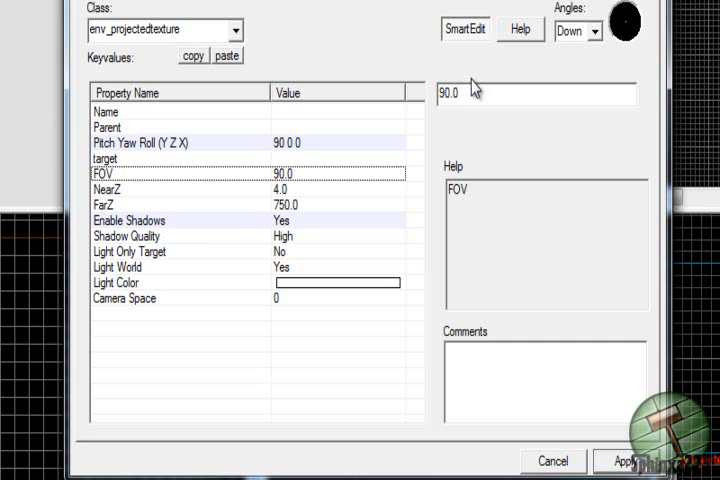
pyautogui.moveTo(463, 93)
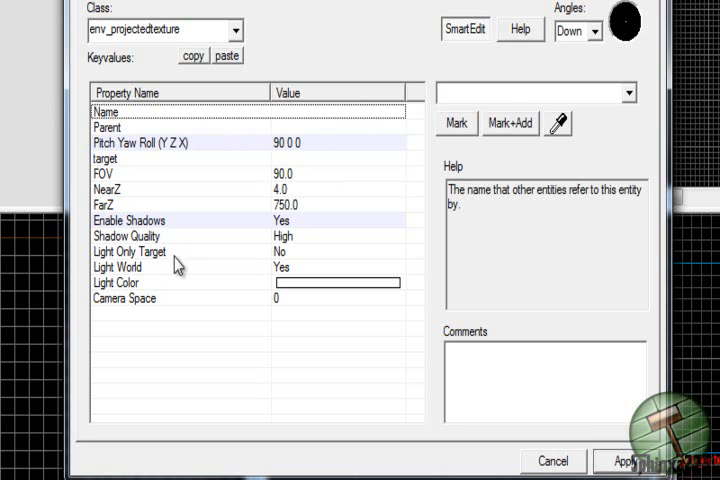
# Set Light Color to a pale warm yellow and apply the entity changes
pyautogui.click(335, 282)
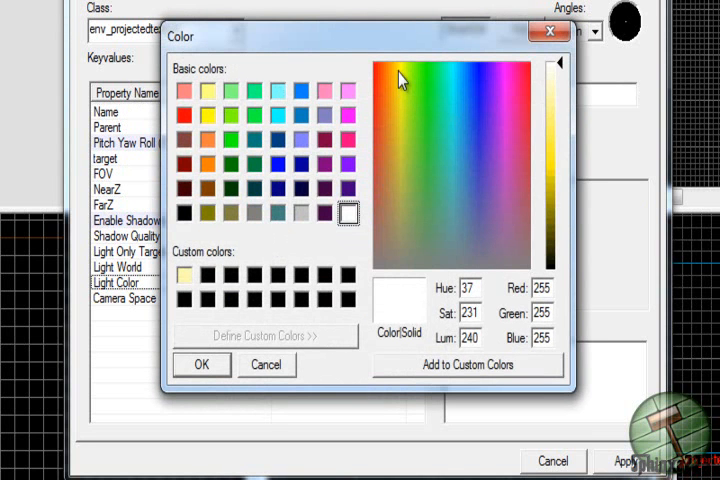
pyautogui.click(397, 72)
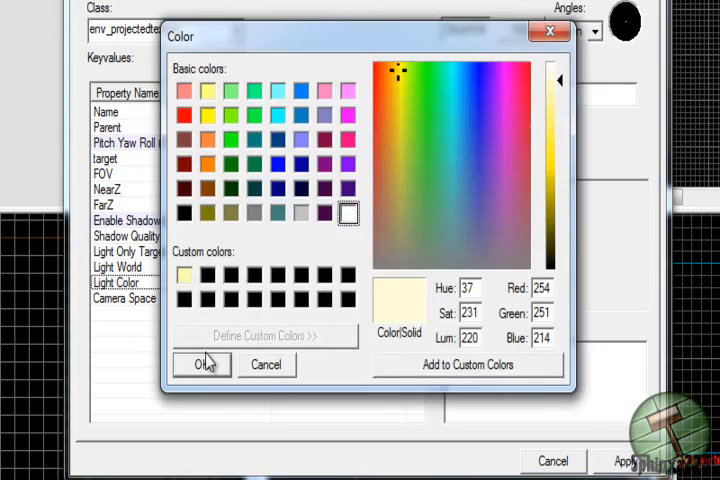
pyautogui.click(201, 364)
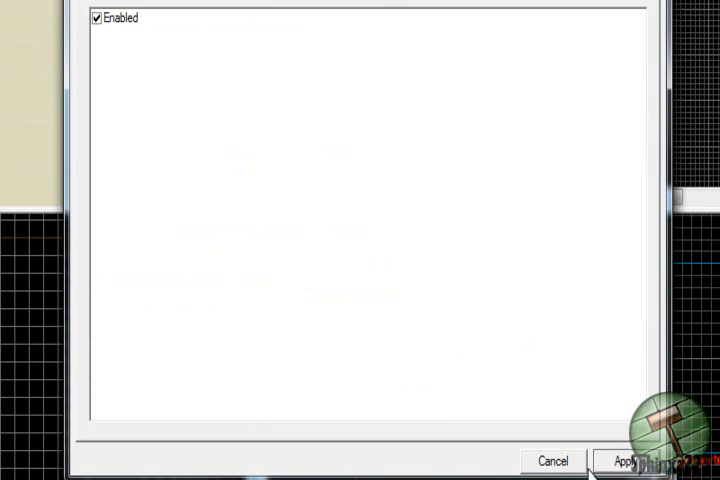
pyautogui.click(620, 460)
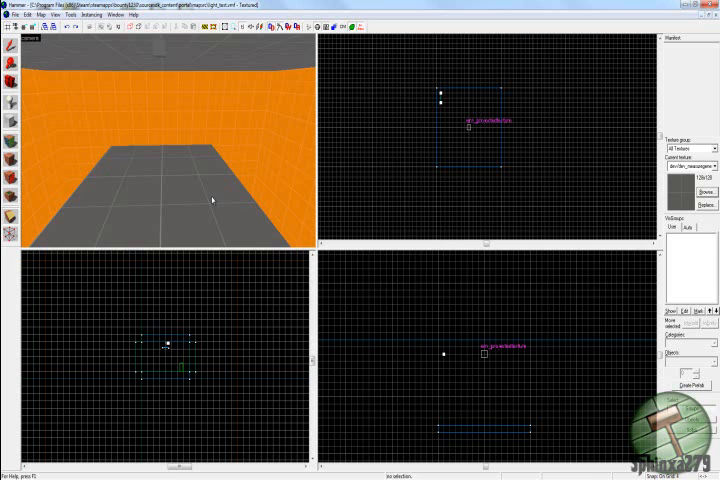
# Return to the room's 3D and 2D viewports with the light's properties closed
pyautogui.click(210, 200)
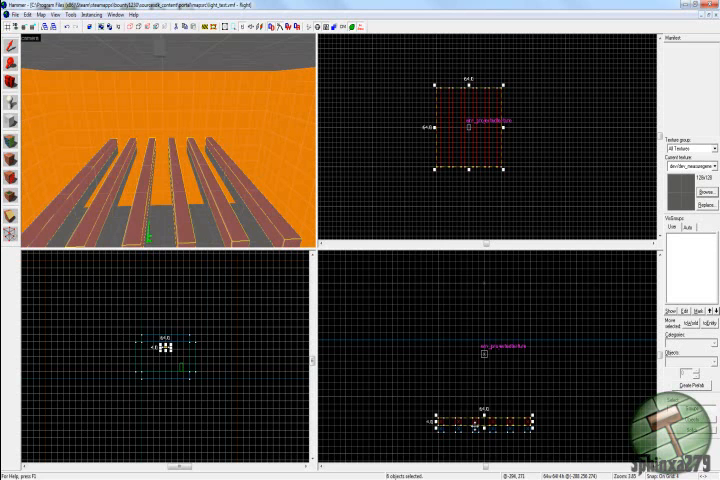
# Compile and run the bar-cage map with normal BSP, VIS and RAD
pyautogui.click(70, 14)
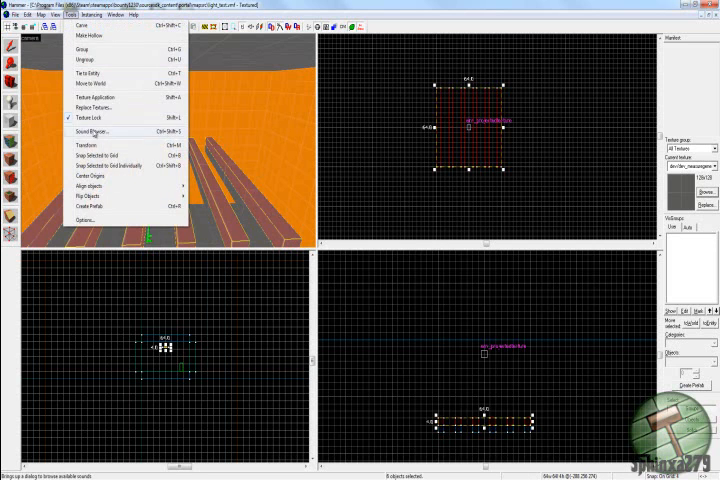
pyautogui.click(86, 143)
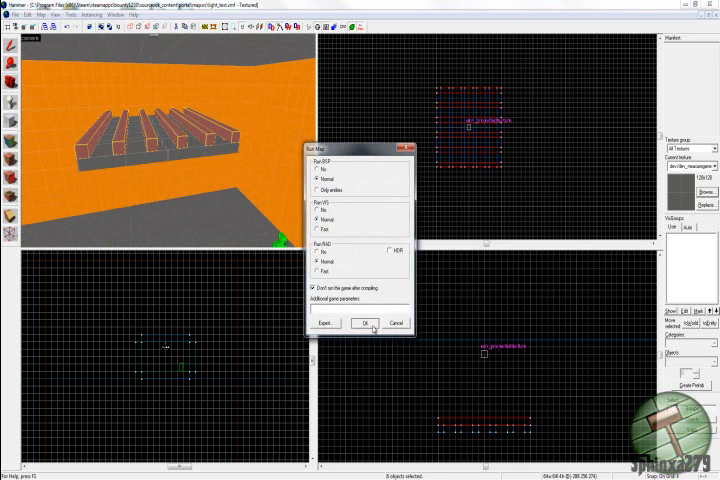
pyautogui.click(365, 323)
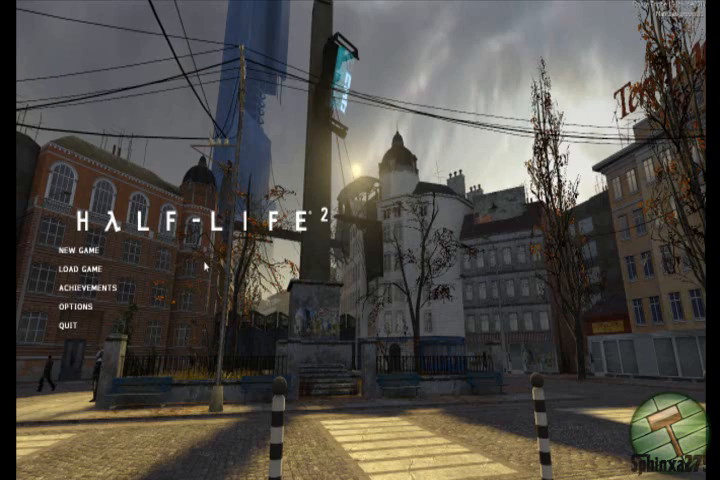
# In the console, enter mat_fullbright, impulse and phys_timescale commands for the light_test map
pyautogui.press('`')
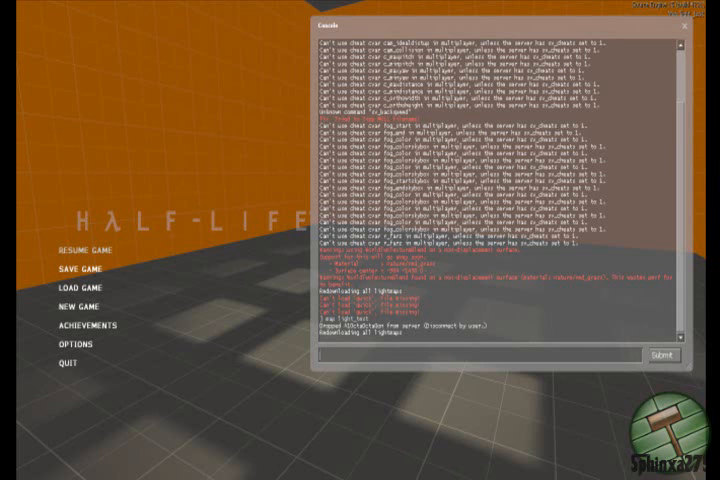
pyautogui.write('mat_full')
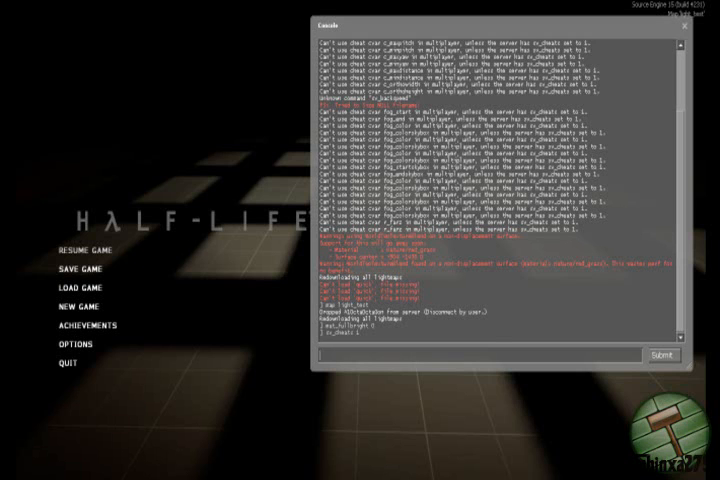
pyautogui.write('imp')
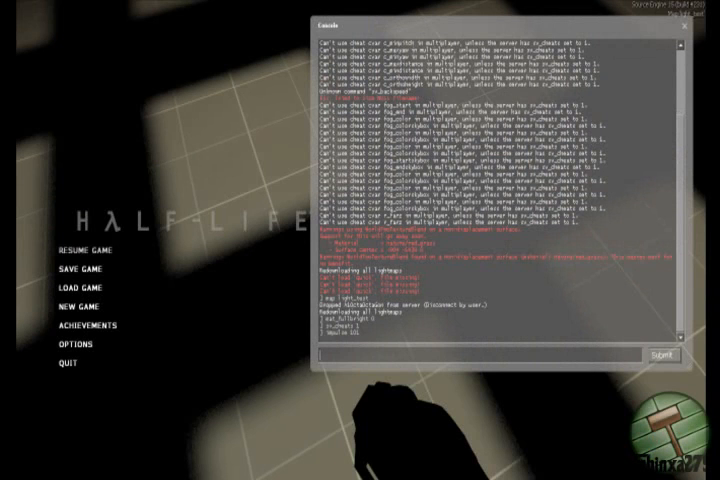
pyautogui.write('phys')
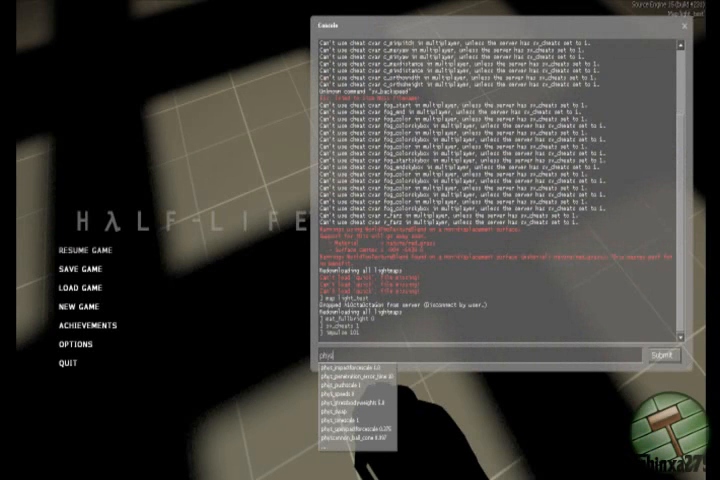
pyautogui.write('phys_timescale')
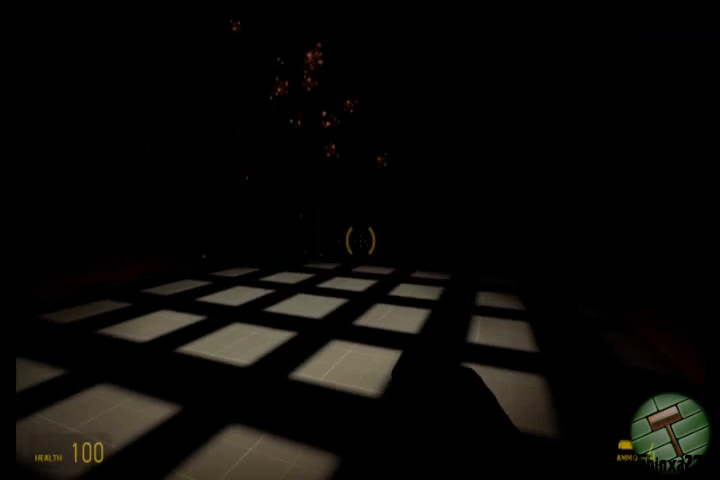
pyautogui.moveTo(360, 240)
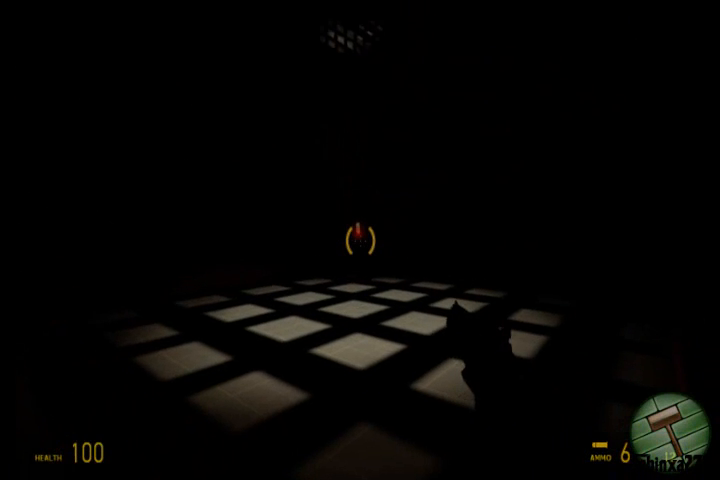
# Resume the game and walk the dark room viewing the floor's bar-shadow grid
pyautogui.click(360, 240)
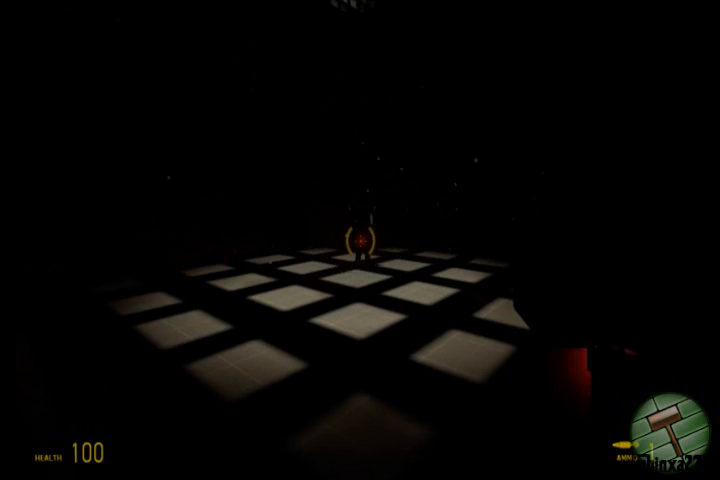
# Toggle the flashlight with F and compare it against the bar-shadow grid
pyautogui.press('f')
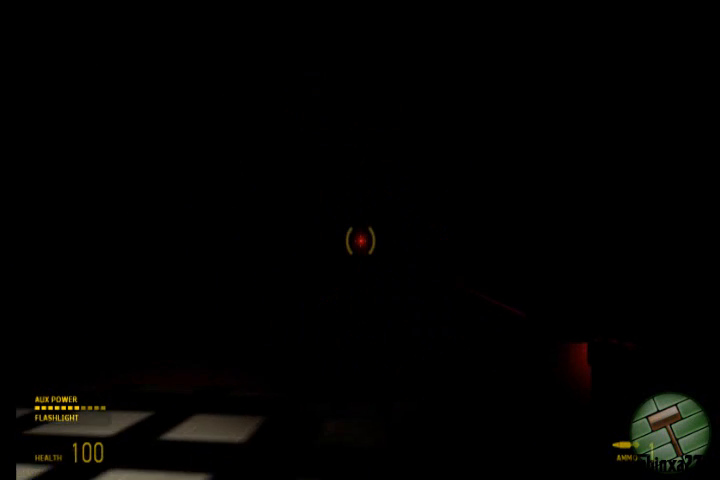
pyautogui.click(360, 240)
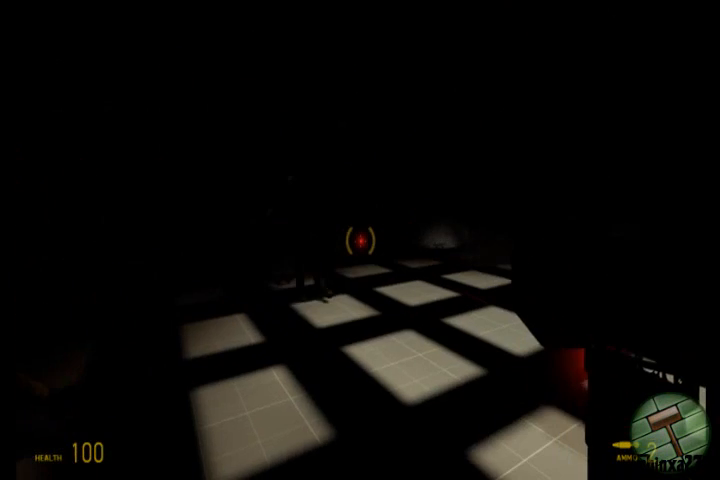
pyautogui.press('f')
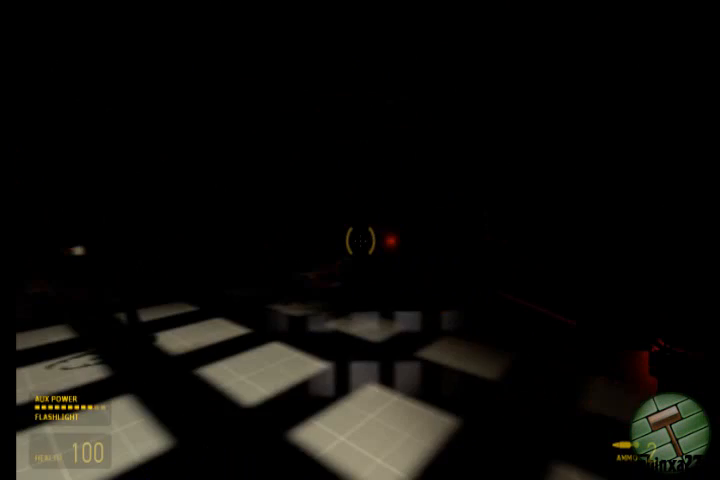